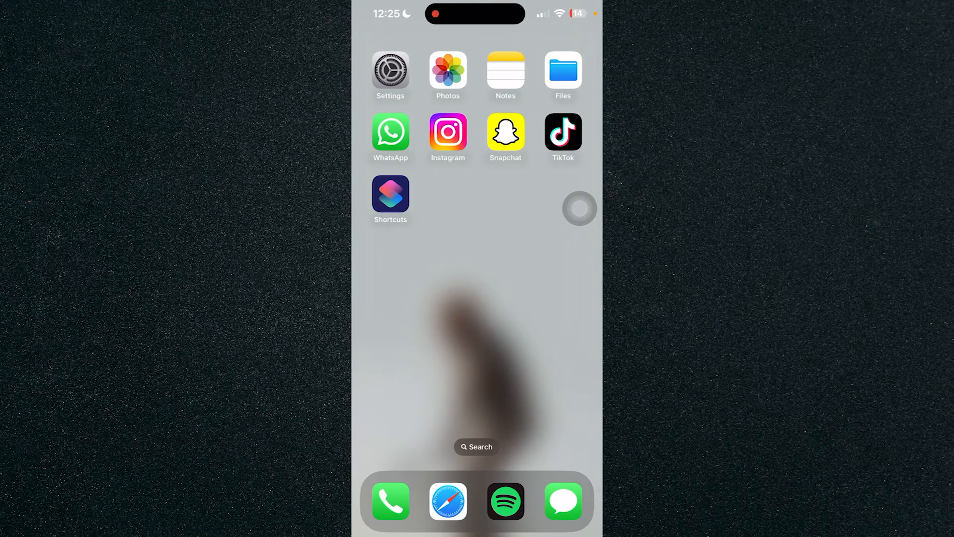
Step: Launch the Shortcuts app to the All Shortcuts list
left_click(389, 195)
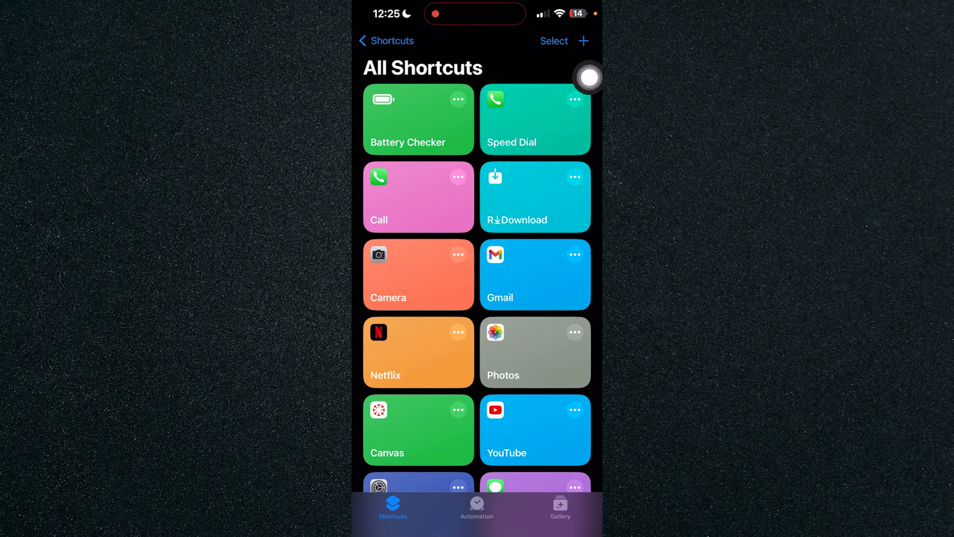
mouse_move(580, 79)
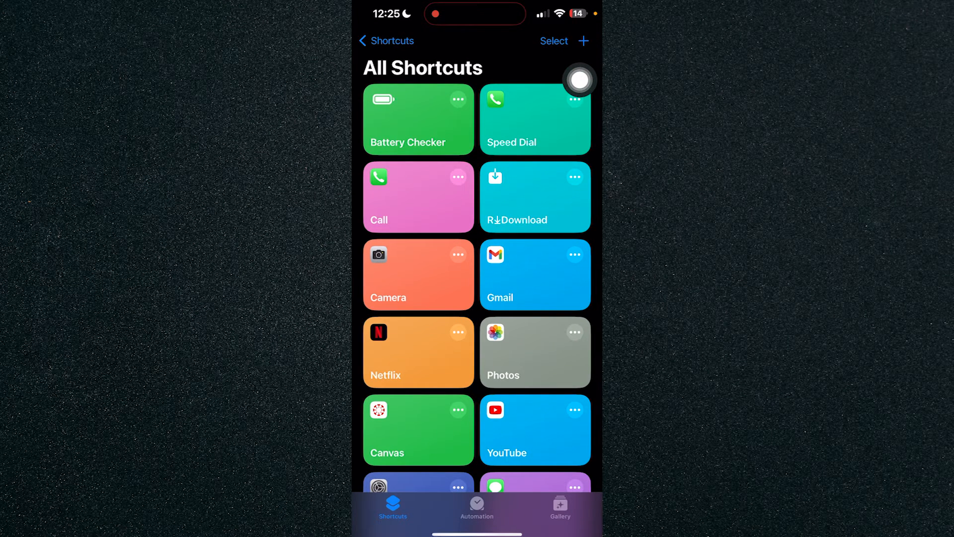
Step: Create a blank shortcut with an Open App action targeting Instagram, then bring up its name options
left_click(584, 41)
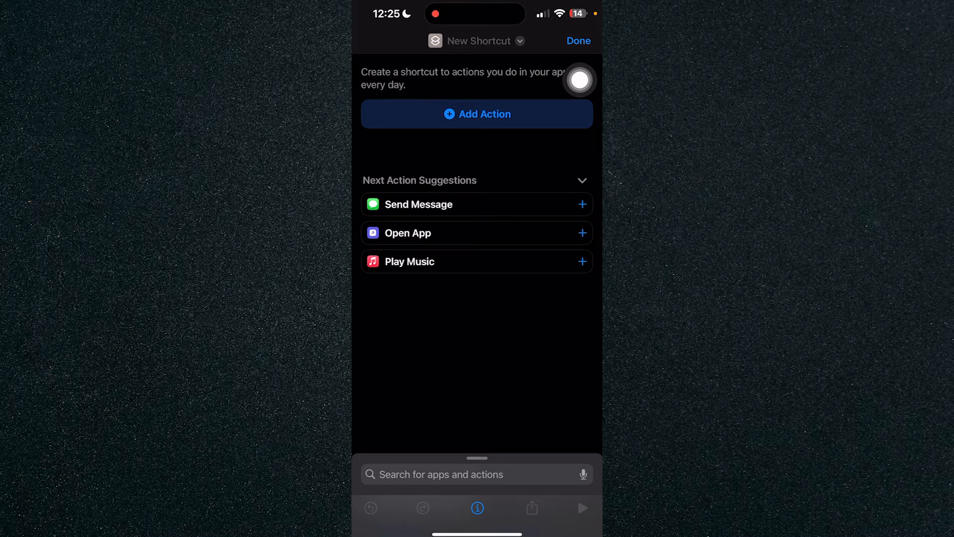
mouse_move(580, 284)
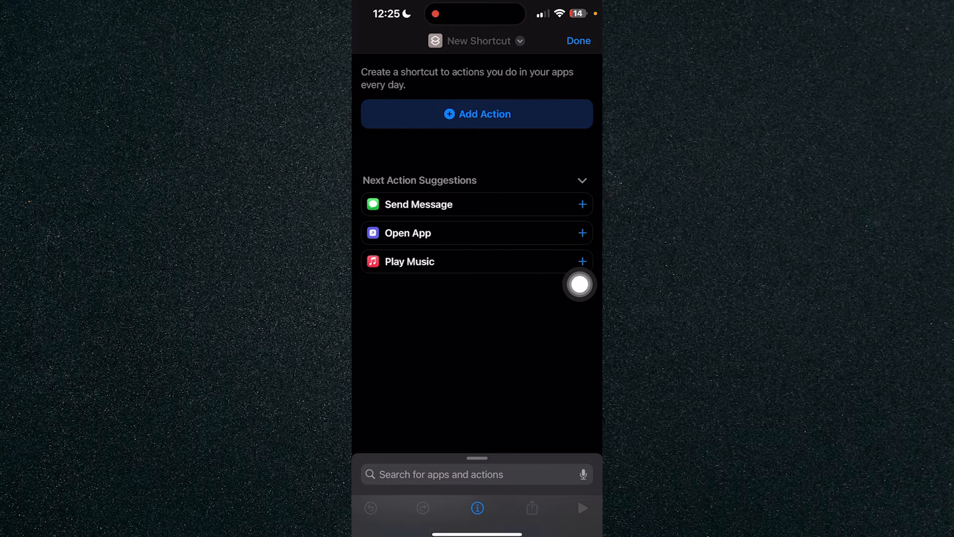
left_click(408, 233)
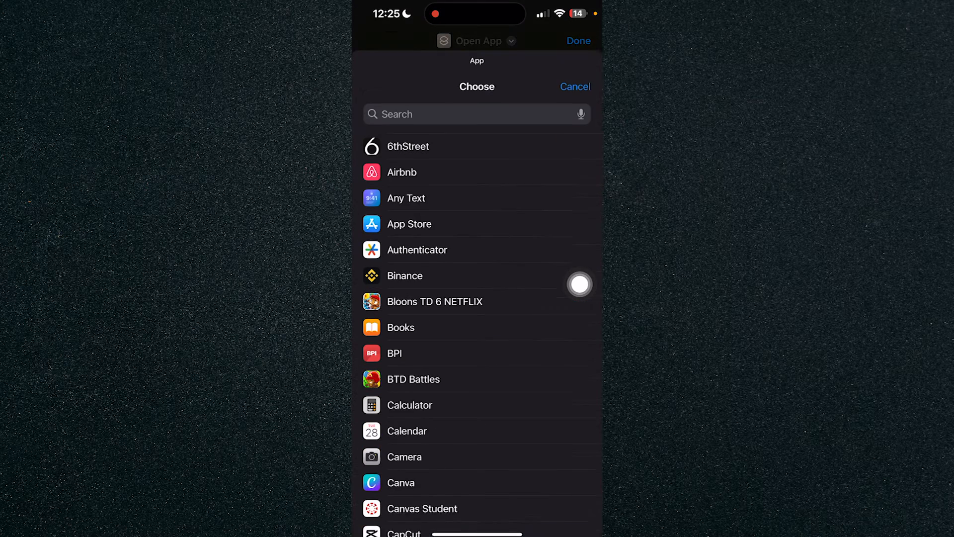
type("instag")
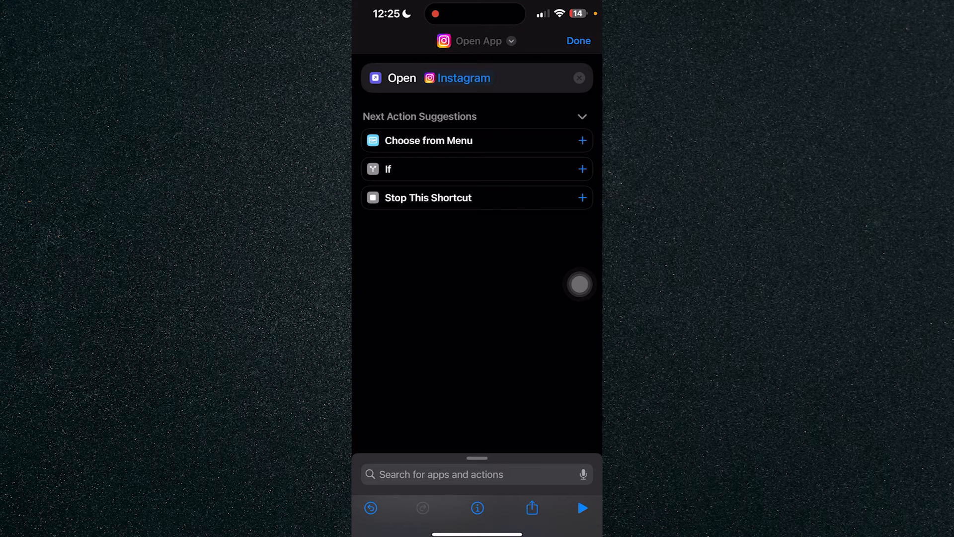
left_click(478, 41)
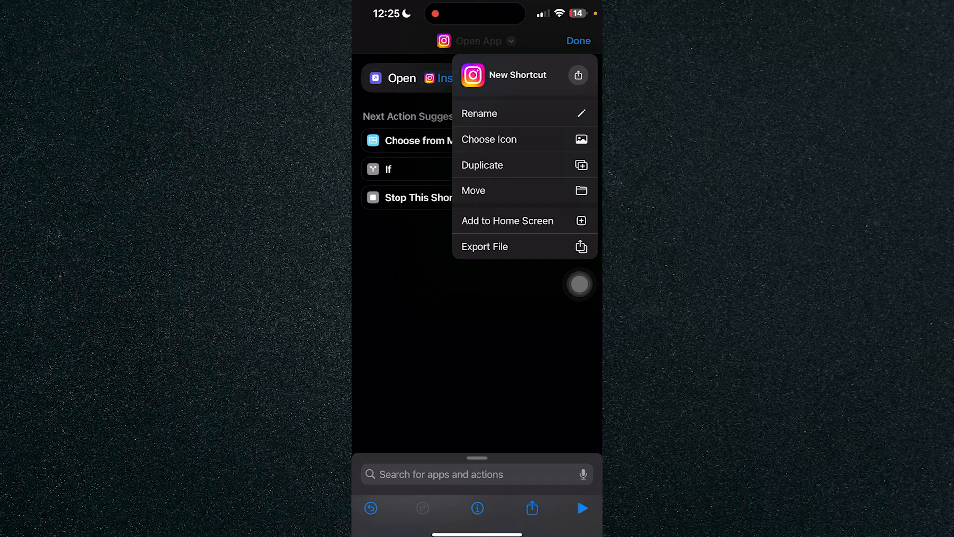
Step: Rename the shortcut from Instagram to Snapchat and confirm
left_click(488, 139)
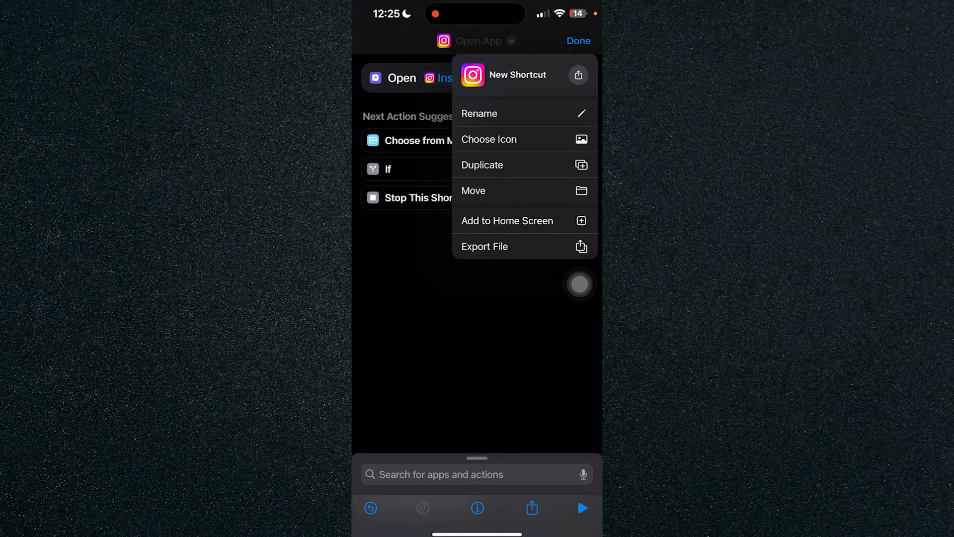
left_click(479, 114)
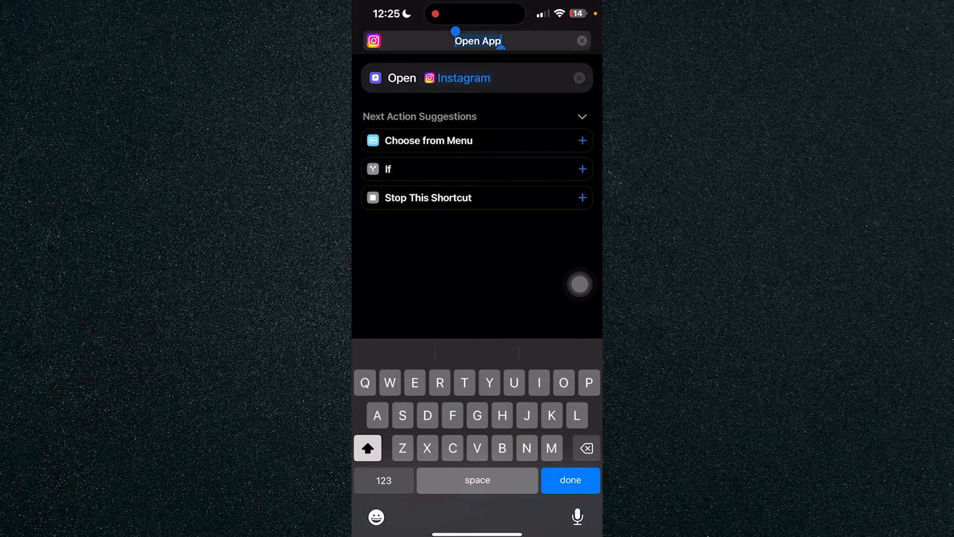
type("Instagram")
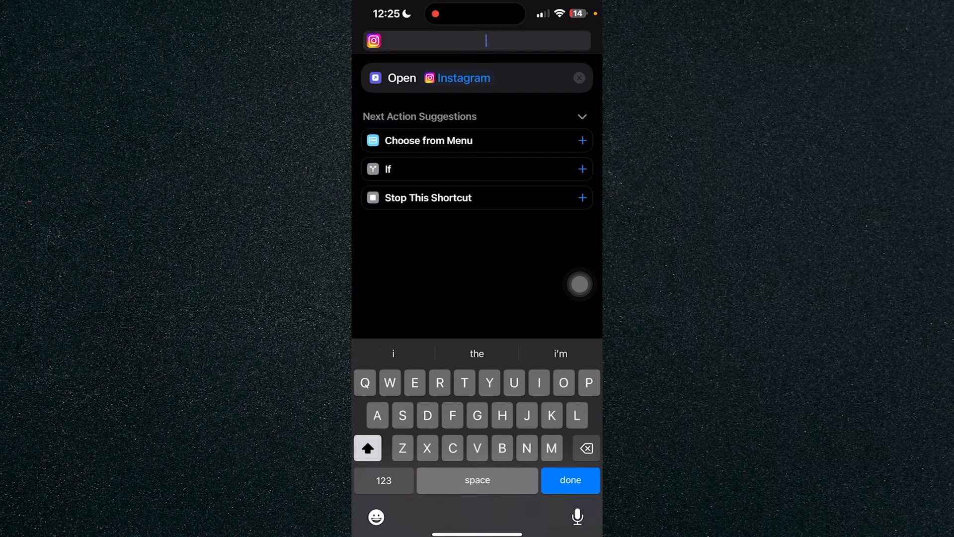
type("Sna")
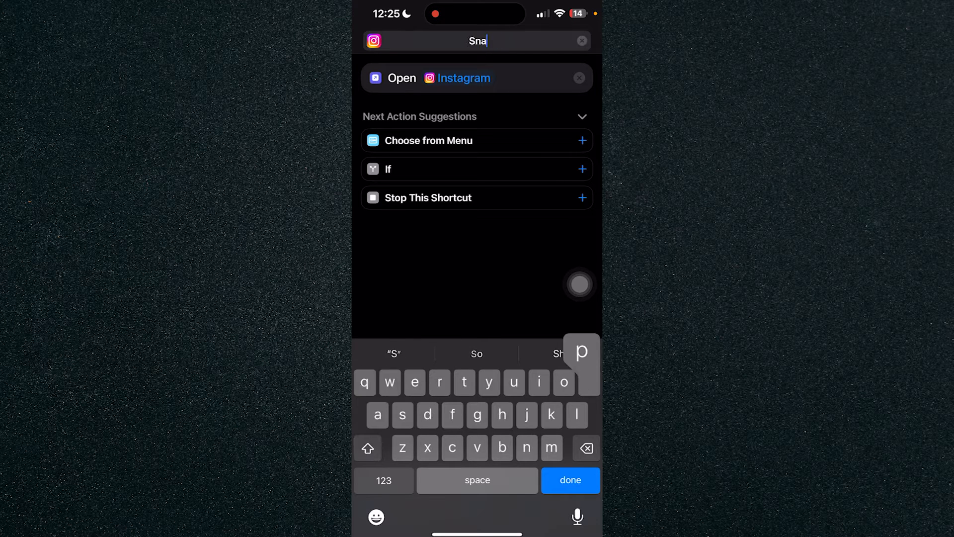
left_click(569, 479)
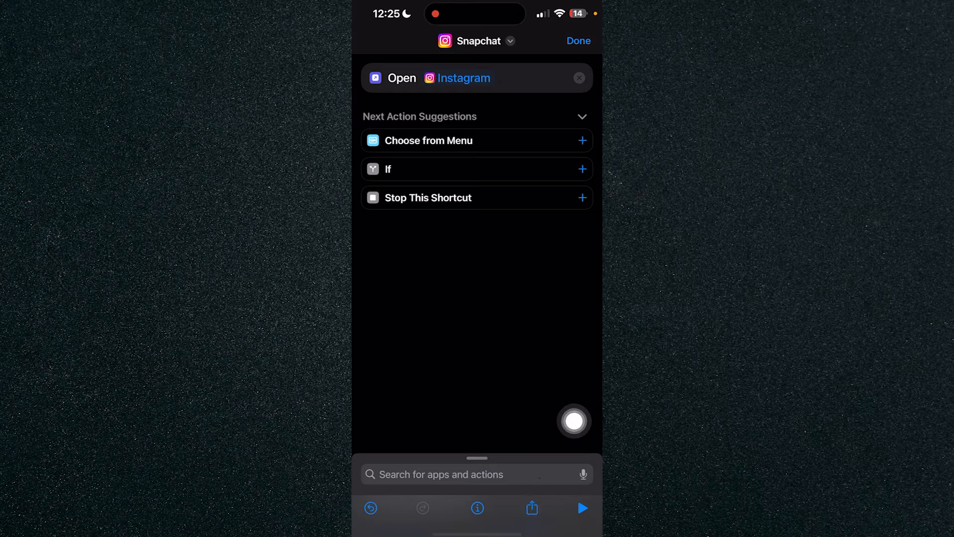
Step: Begin Add to Home Screen via Share and pick the Instagram logo photo as the custom icon
left_click(531, 508)
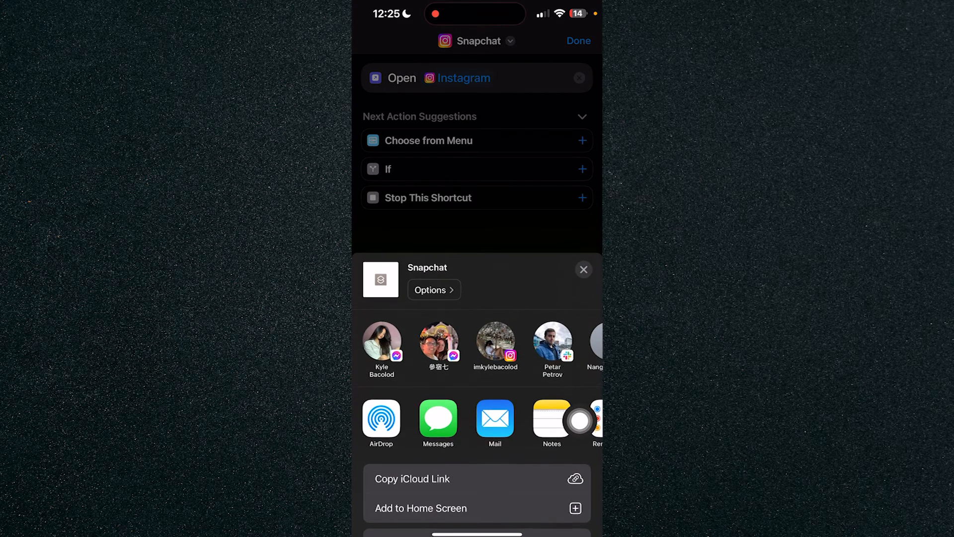
left_click(421, 508)
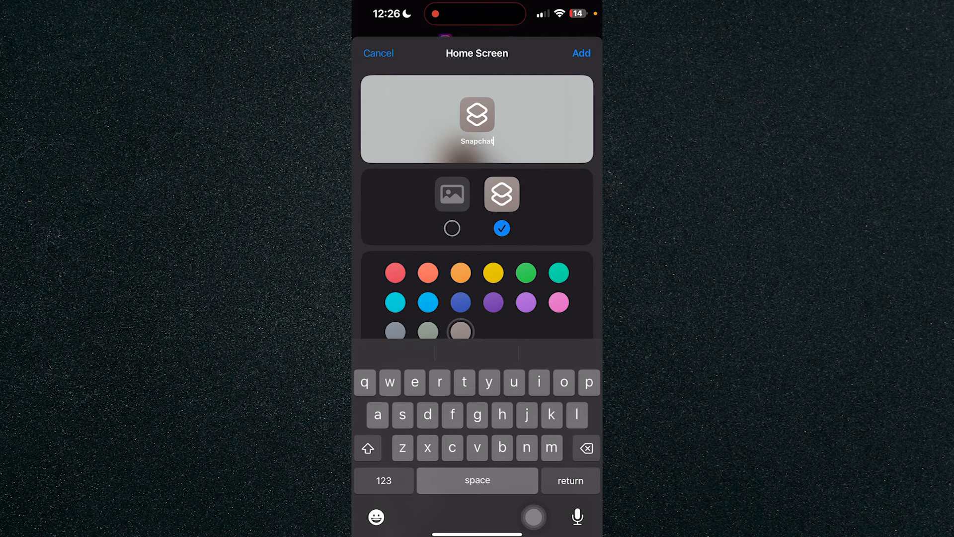
left_click(451, 194)
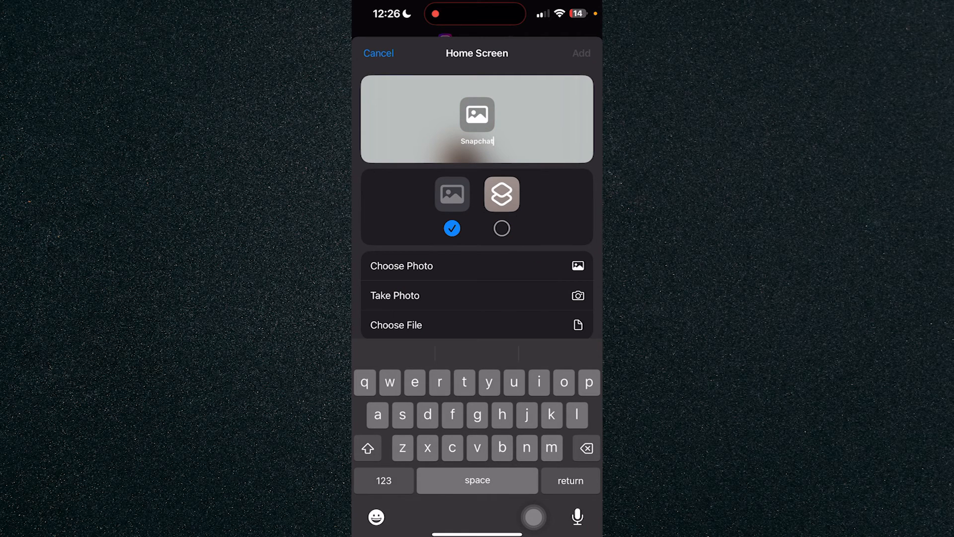
left_click(402, 266)
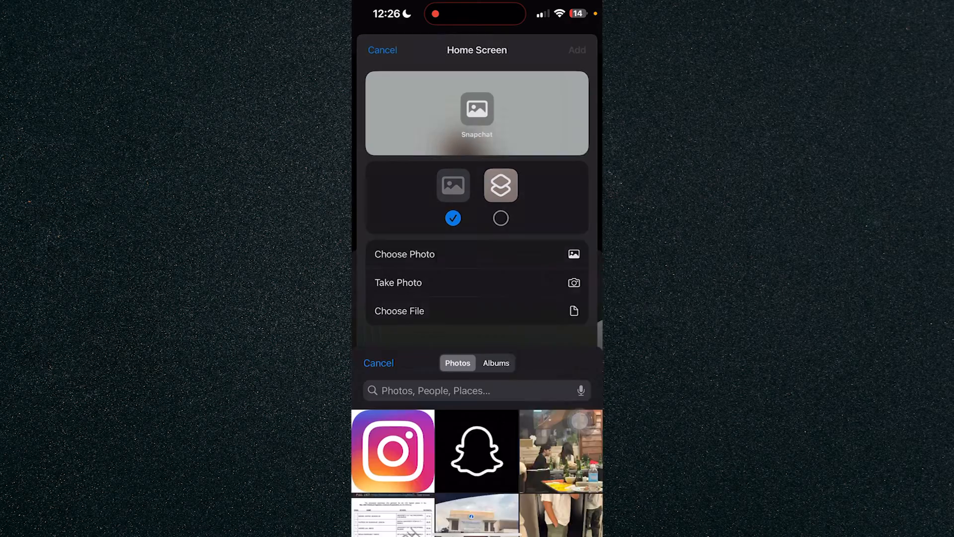
left_click(392, 450)
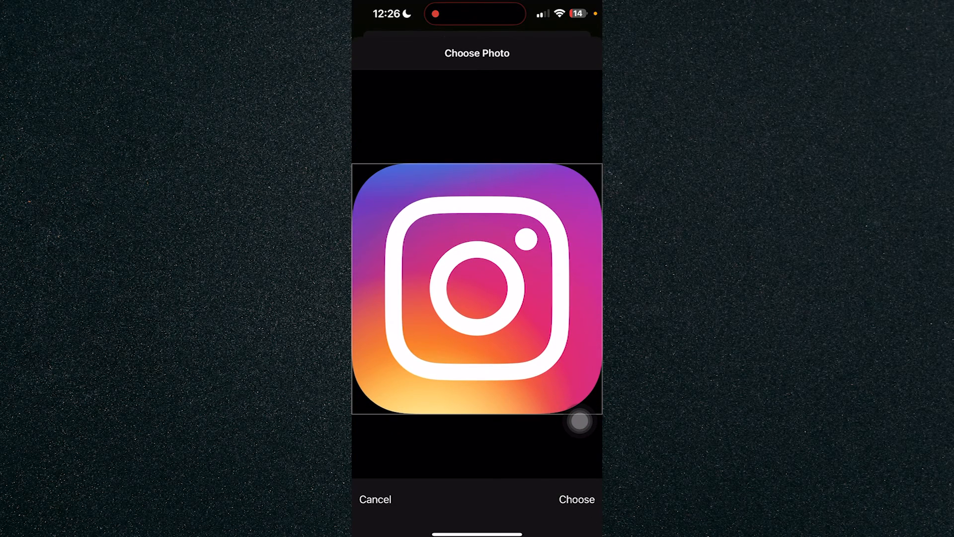